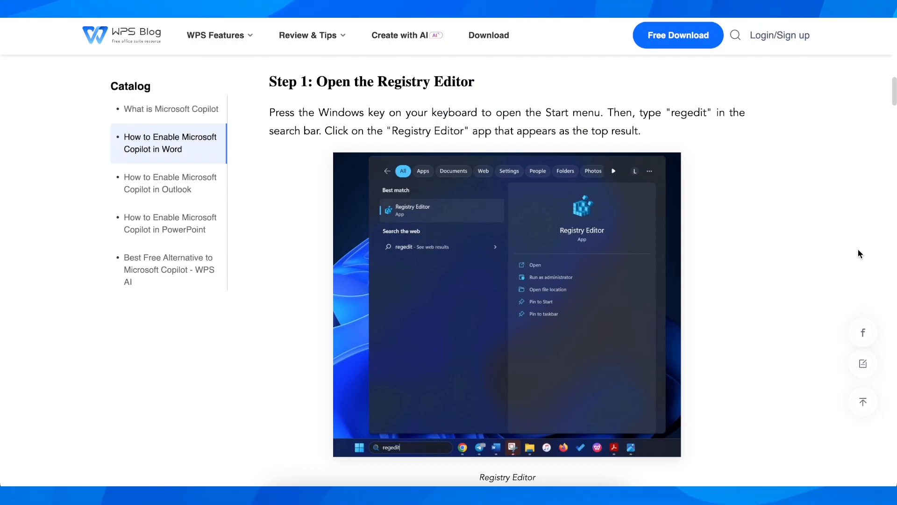
Scroll the article to Step 2's Word registry path and Step 3 on adding a String Value
double_click(408, 81)
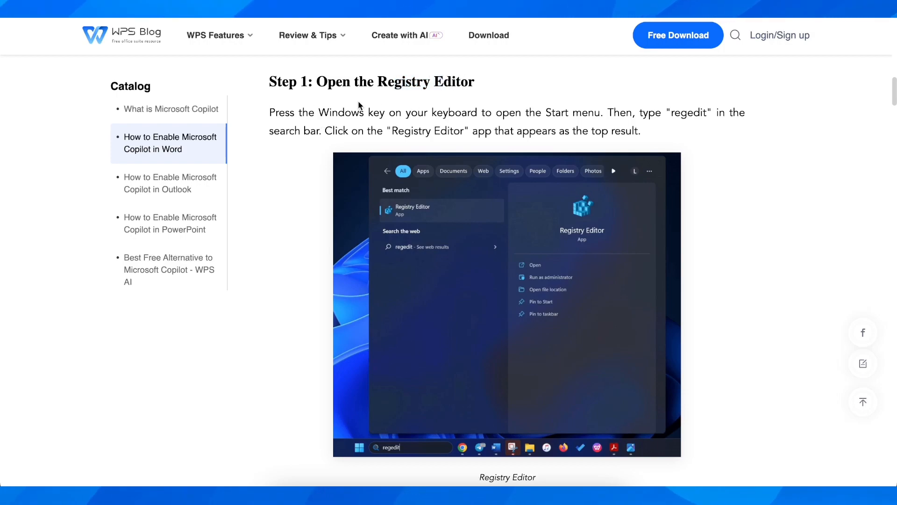
double_click(588, 113)
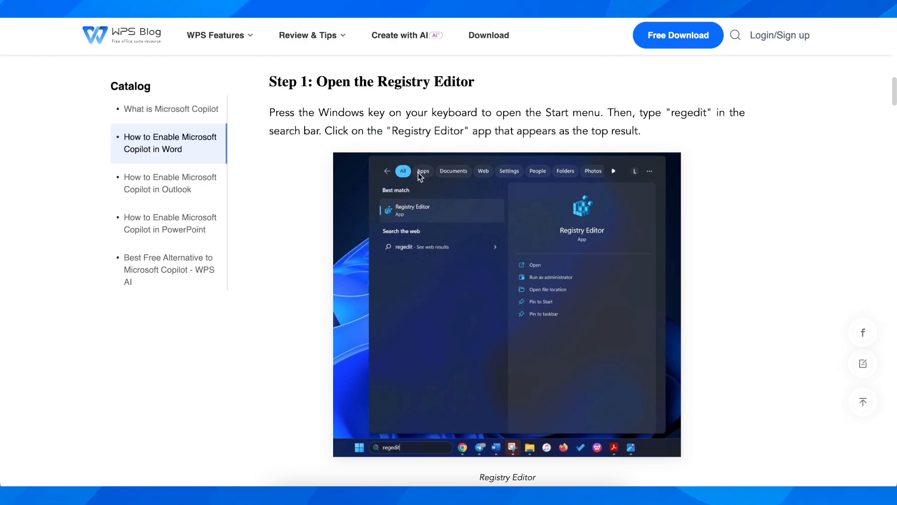
mouse_move(422, 195)
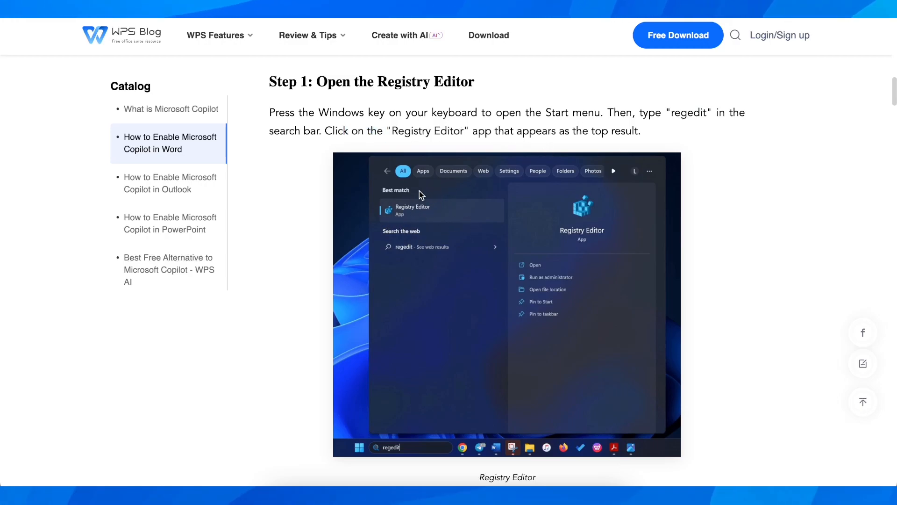
scroll(down, 3)
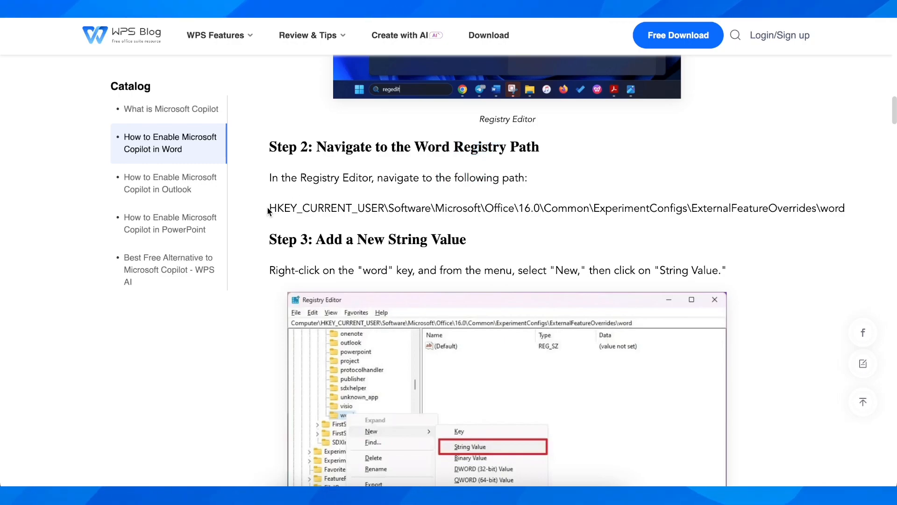
mouse_move(572, 243)
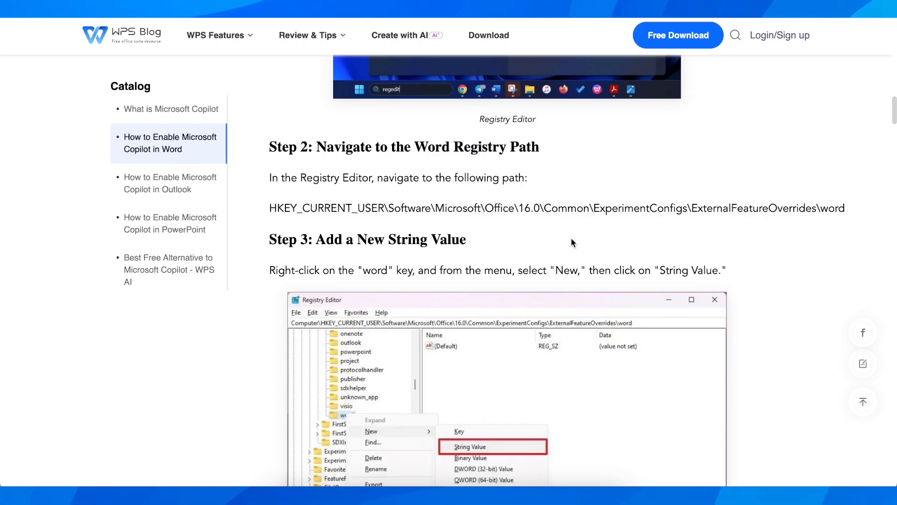
scroll(down, 3)
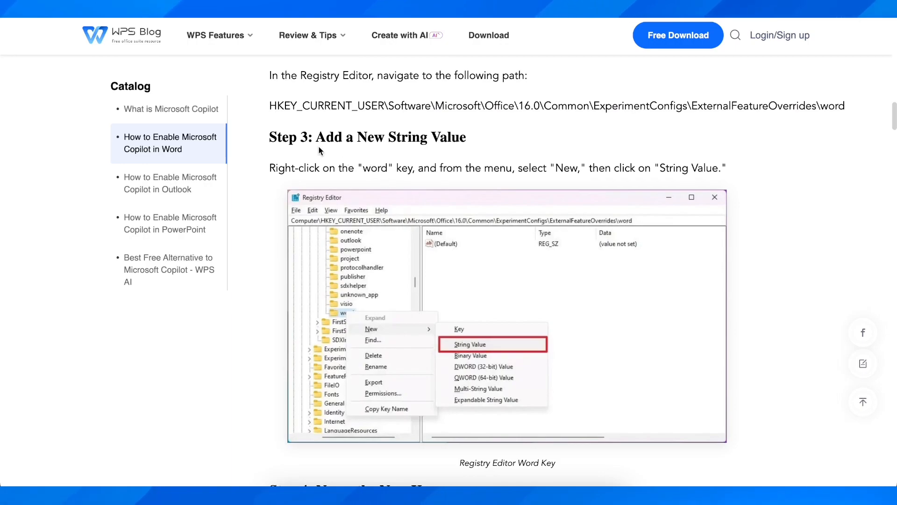
double_click(390, 137)
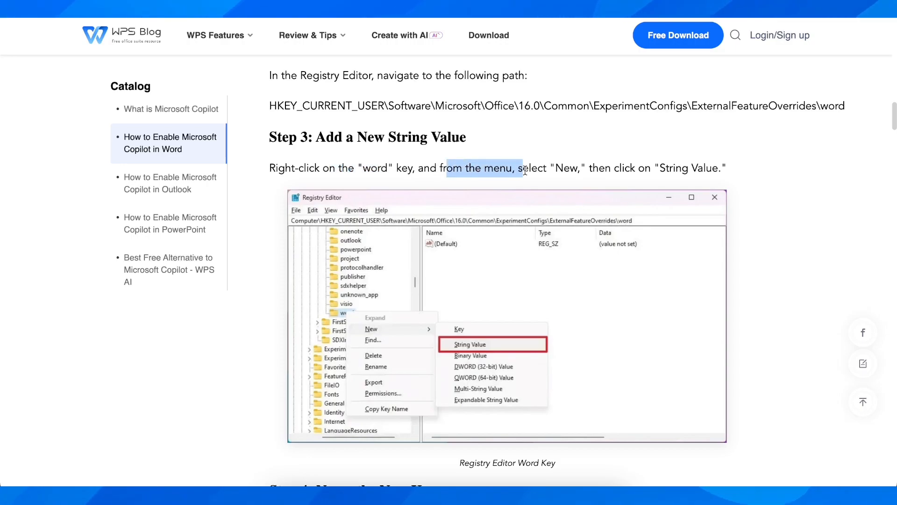
mouse_move(474, 332)
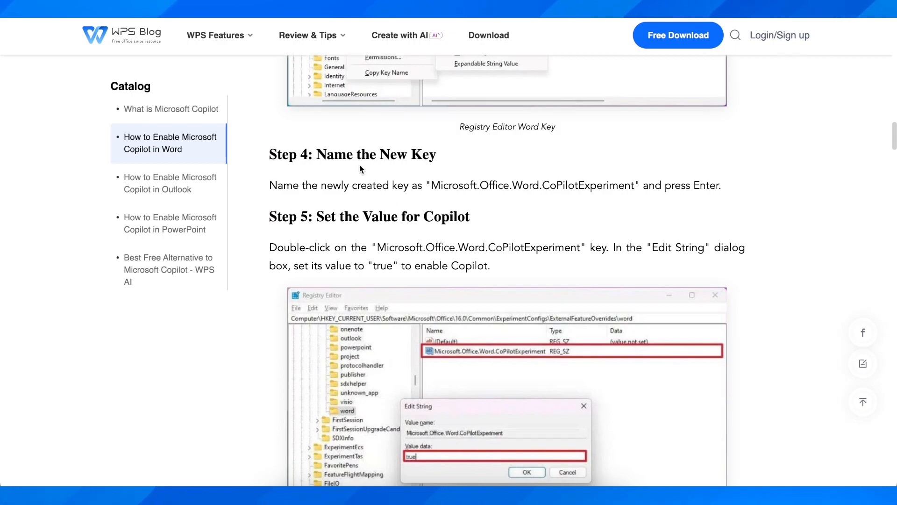
Highlight 'the newly created' in Step 4, then scroll to Step 5's 'Edit String' screenshot and Step 6
drag(305, 185, 380, 185)
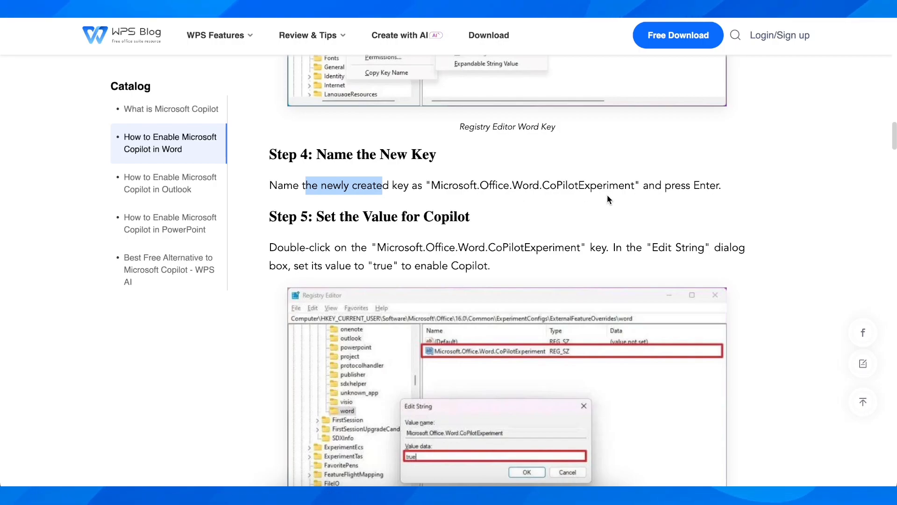
scroll(down, 3)
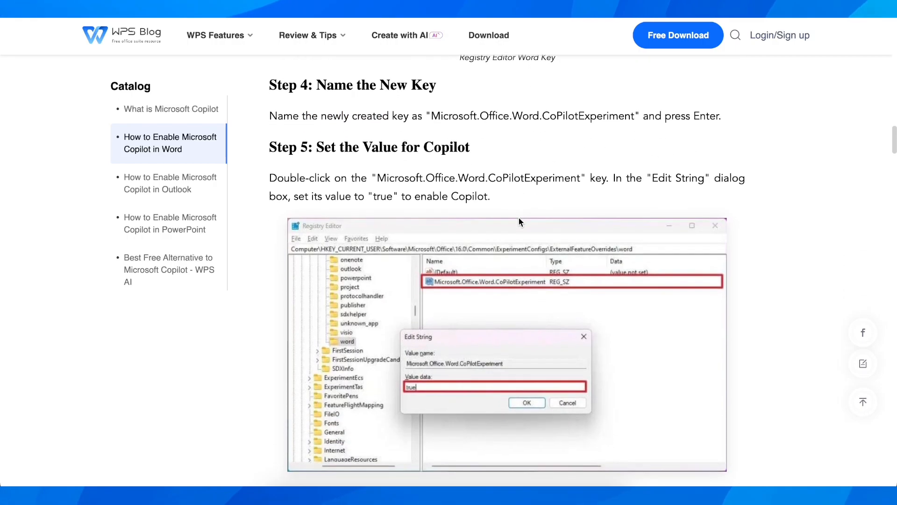
scroll(down, 3)
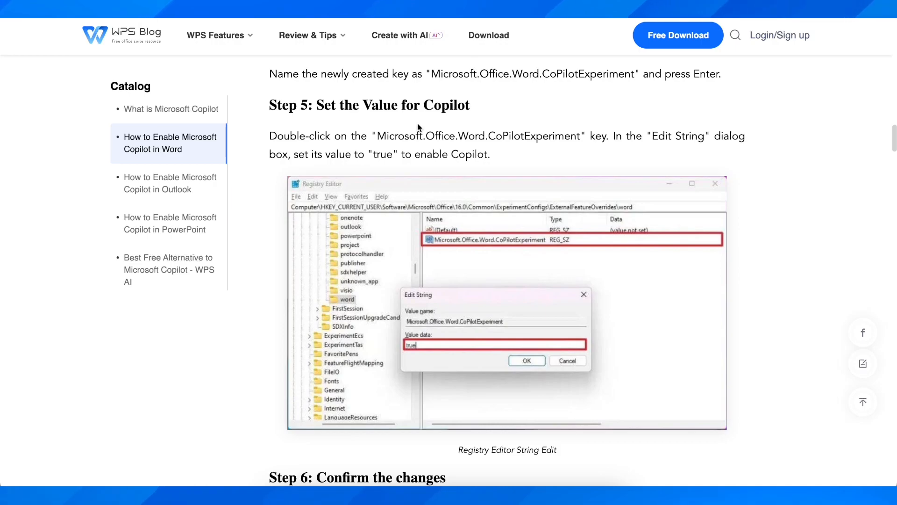
mouse_move(402, 132)
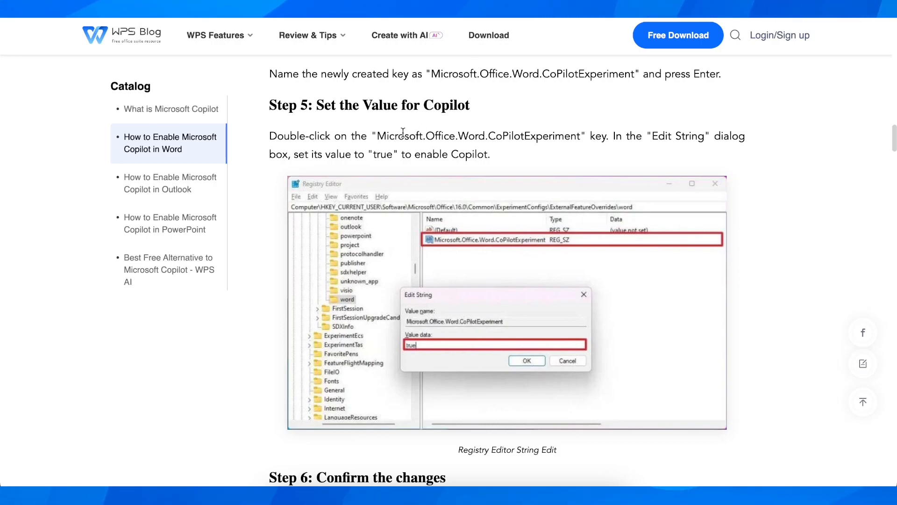
mouse_move(612, 155)
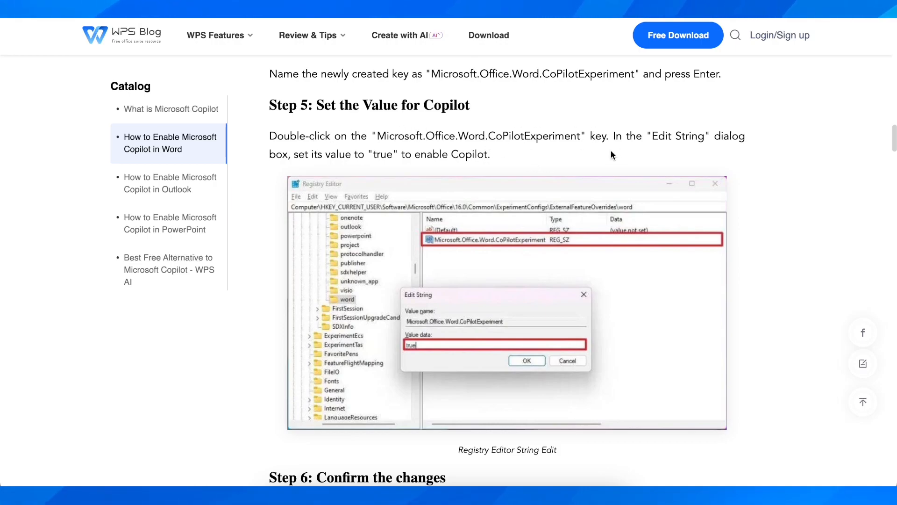
mouse_move(633, 135)
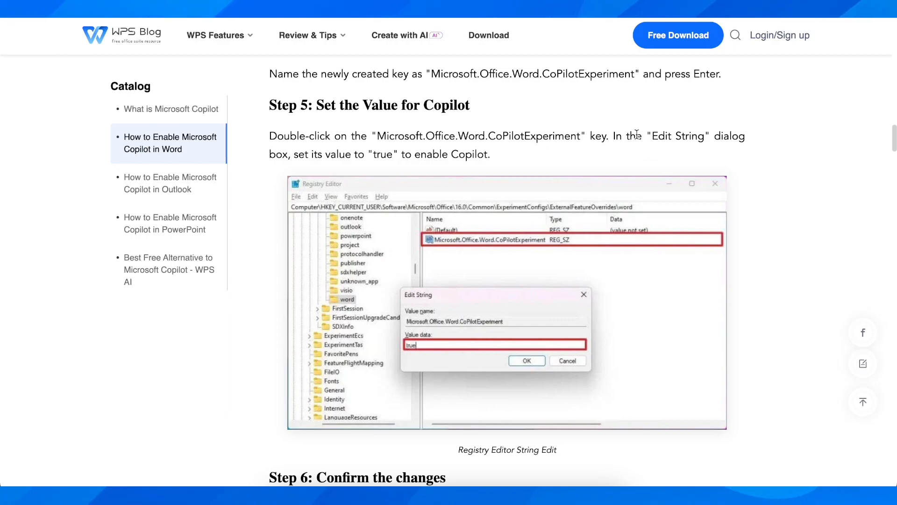
mouse_move(353, 152)
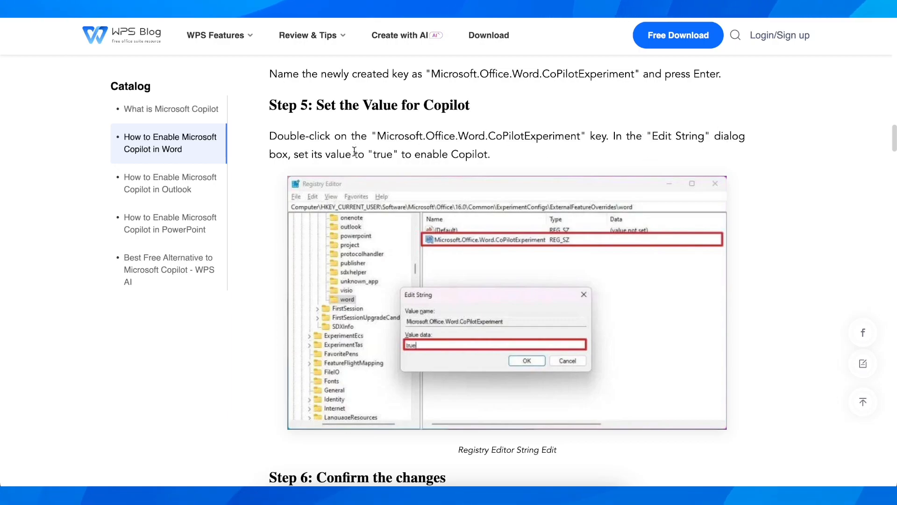
scroll(down, 3)
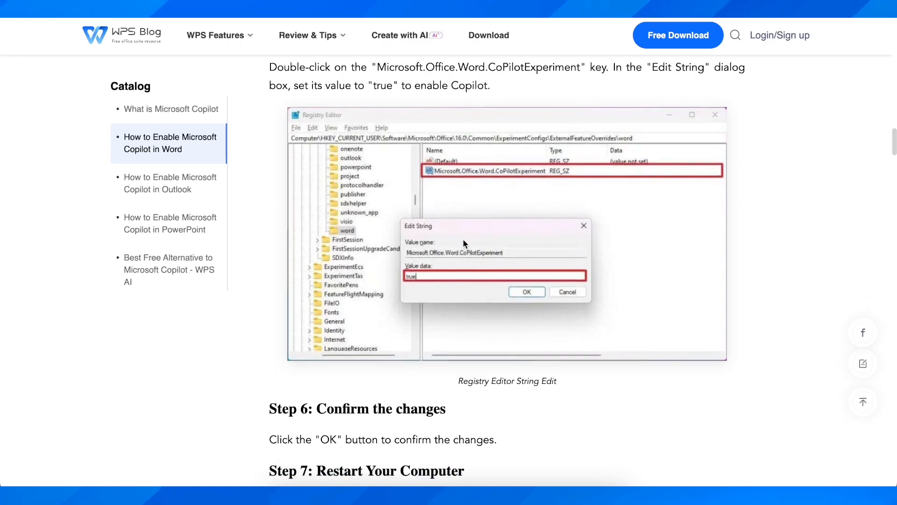
Scroll to 'Step 7: Restart Your Computer' and its Copilot-in-Word screenshot
scroll(down, 3)
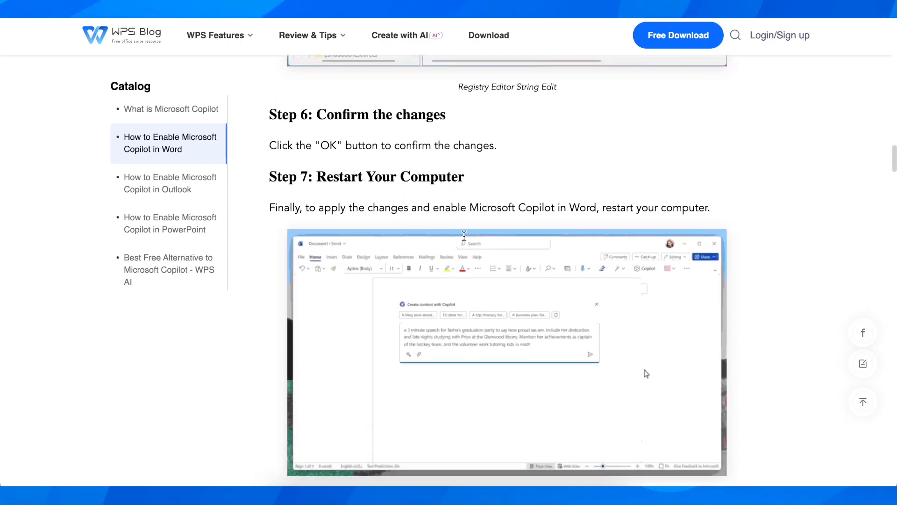
scroll(down, 3)
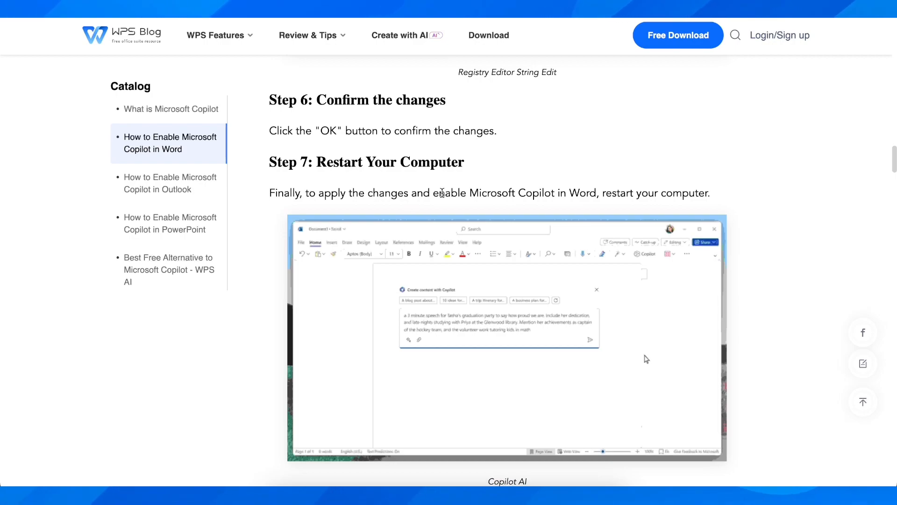
mouse_move(606, 206)
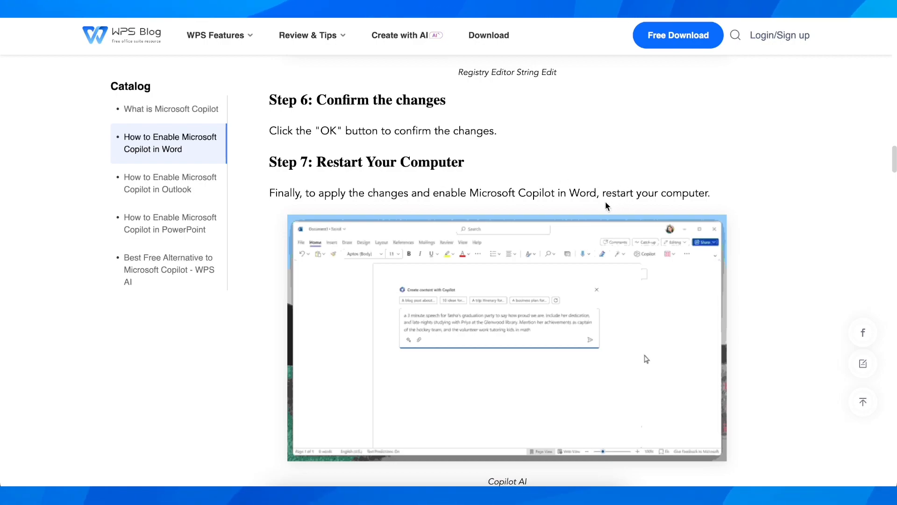
mouse_move(632, 249)
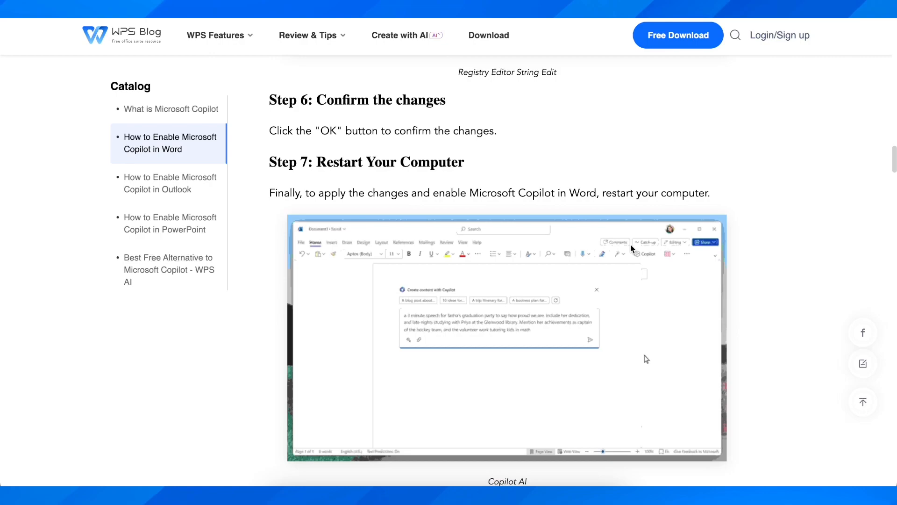